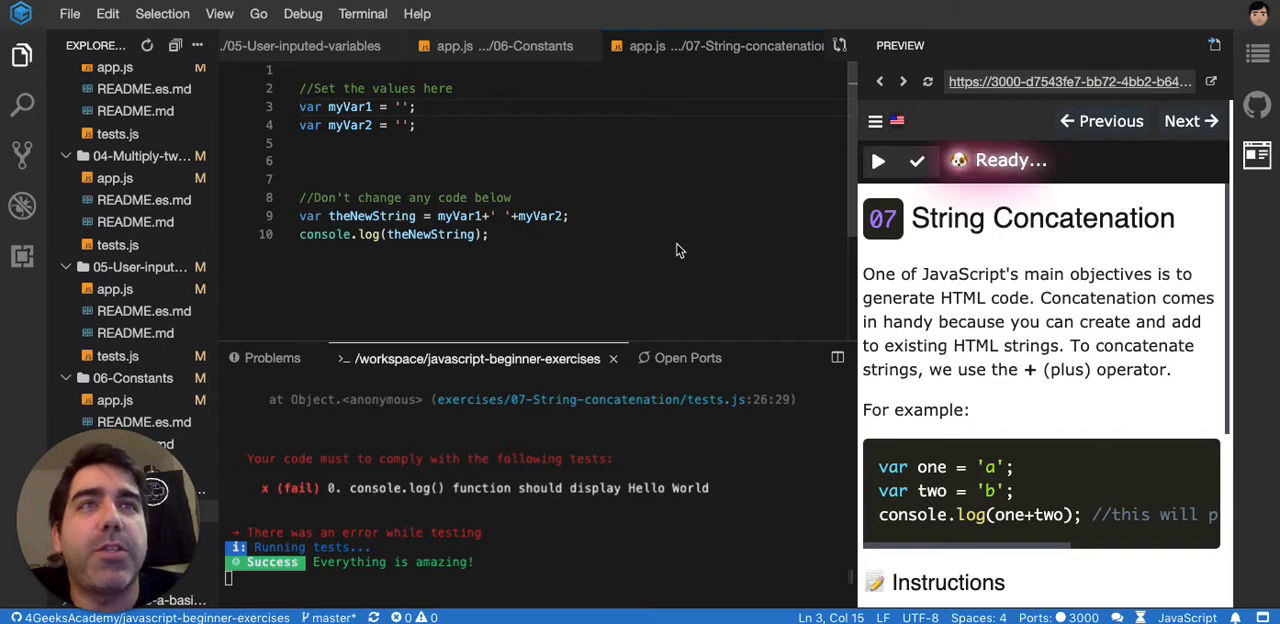
mouse_move(578, 222)
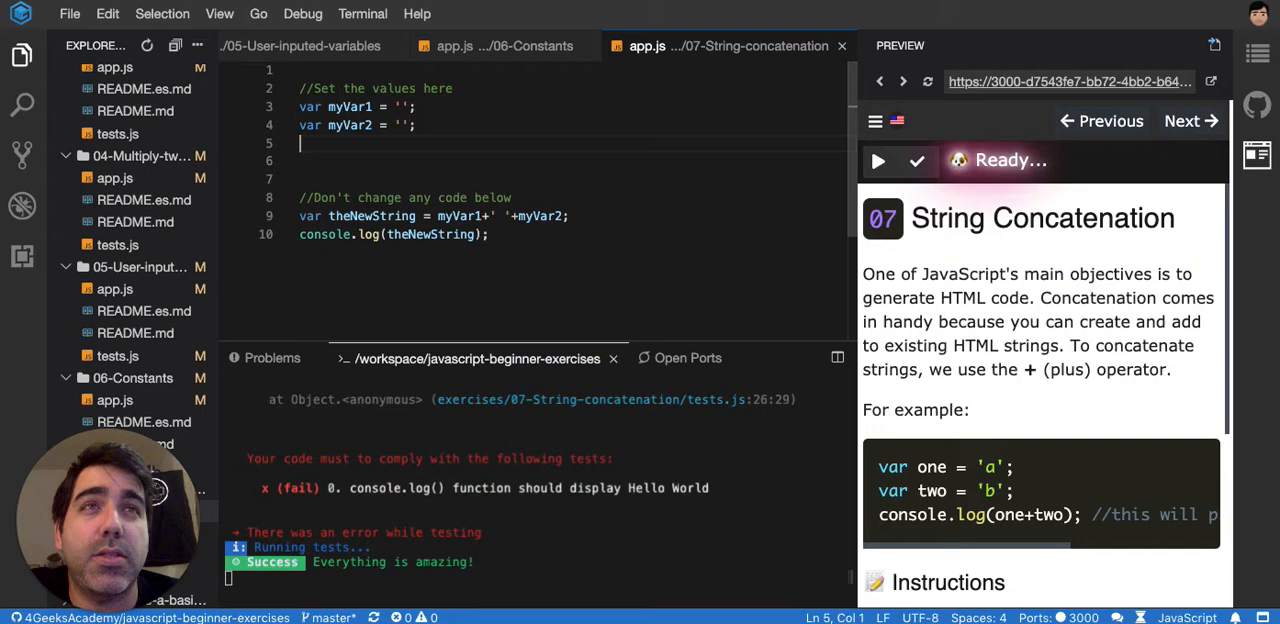
Step: Fill in the quoted values so myVar1 is 'Hello' and myVar2 is 'World' in app.js
left_click(405, 107)
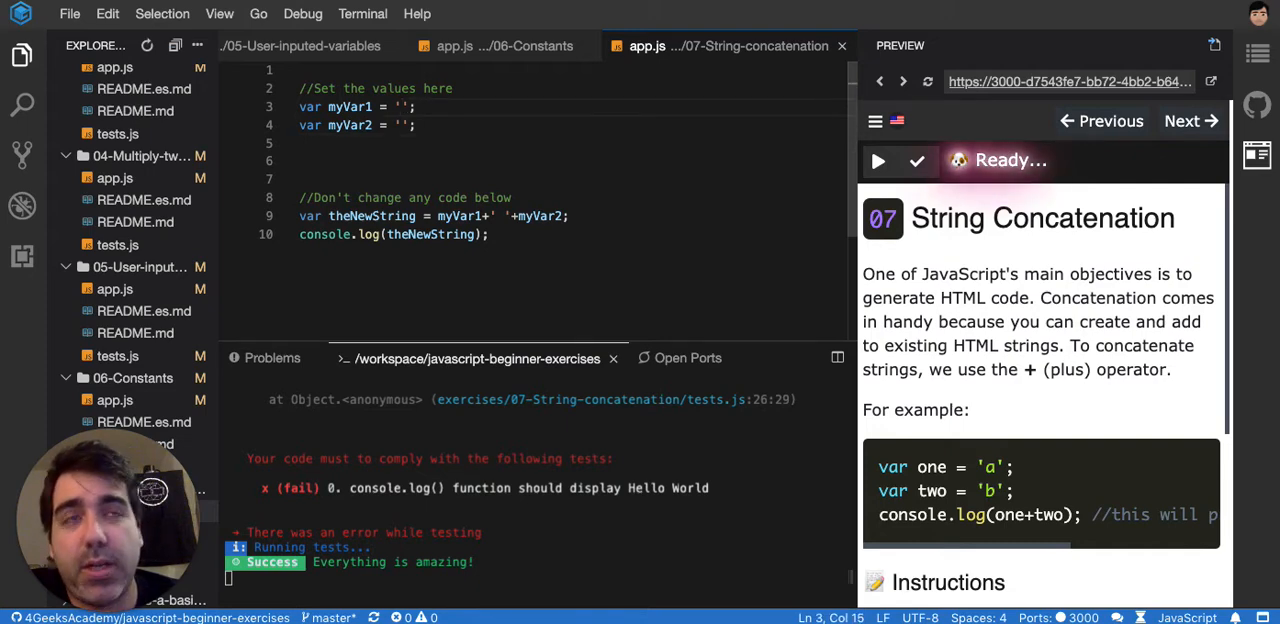
type("Hello")
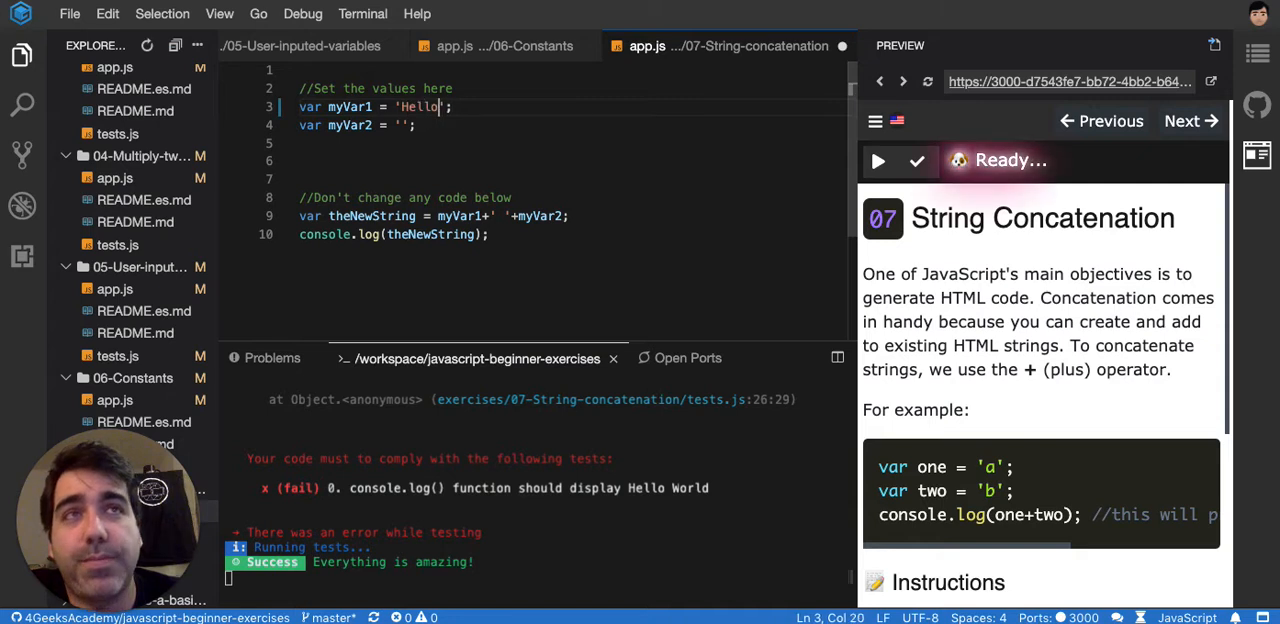
left_click(401, 125)
type("World")
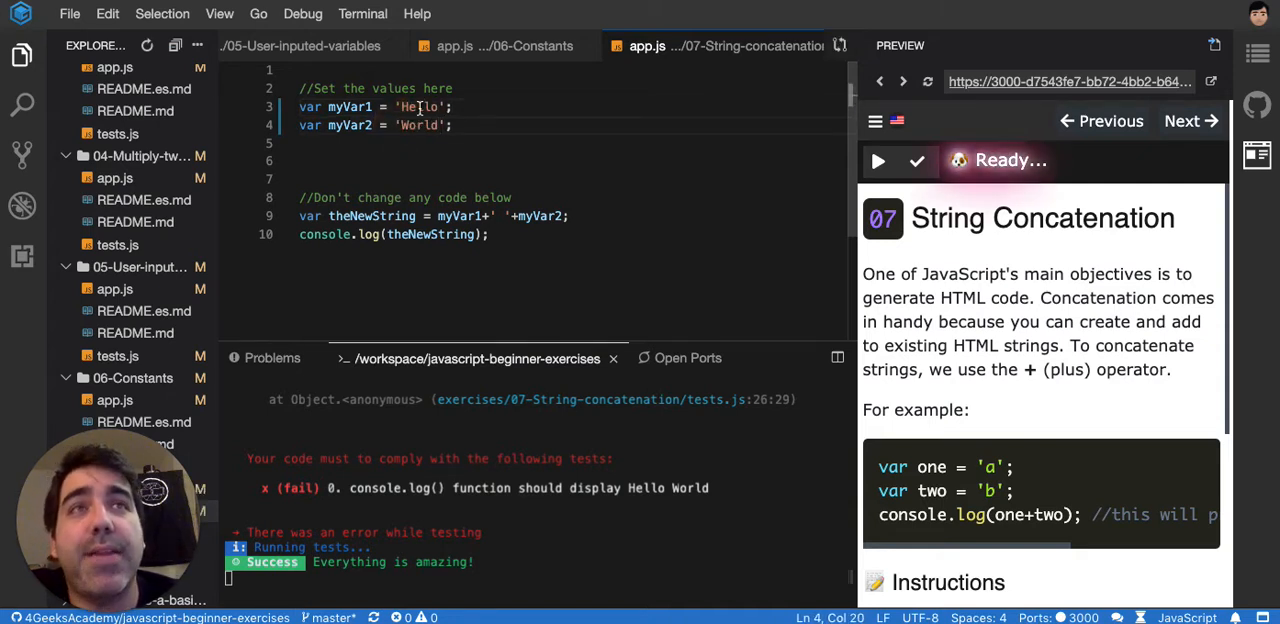
left_click(300, 143)
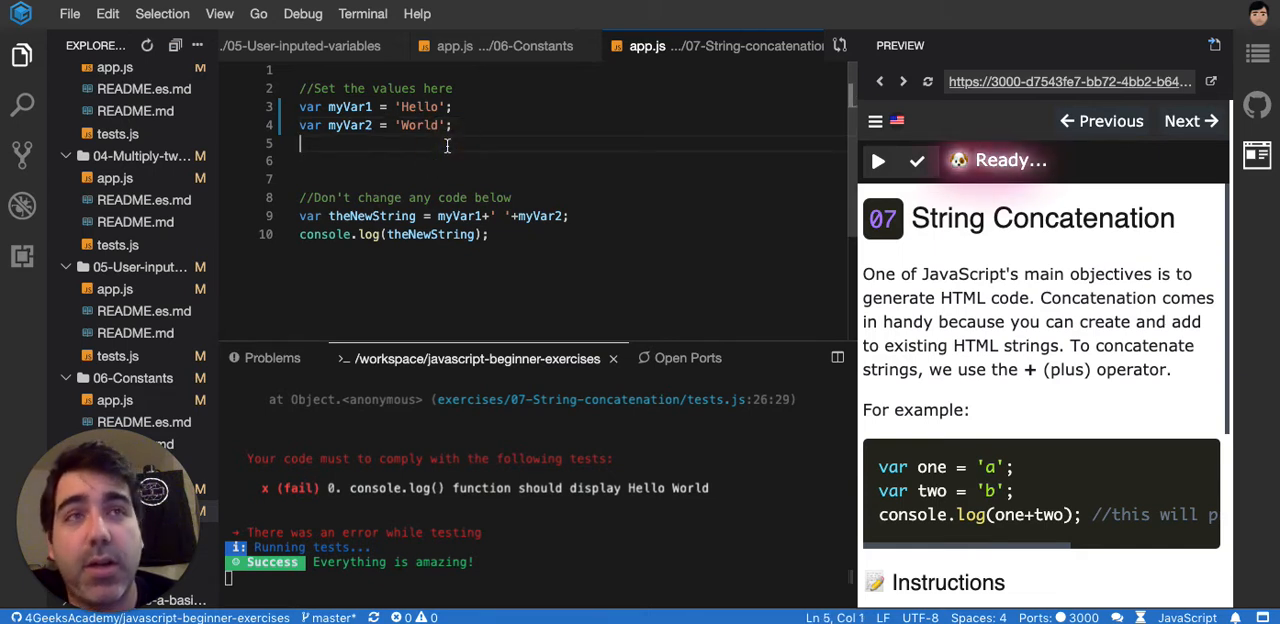
double_click(459, 216)
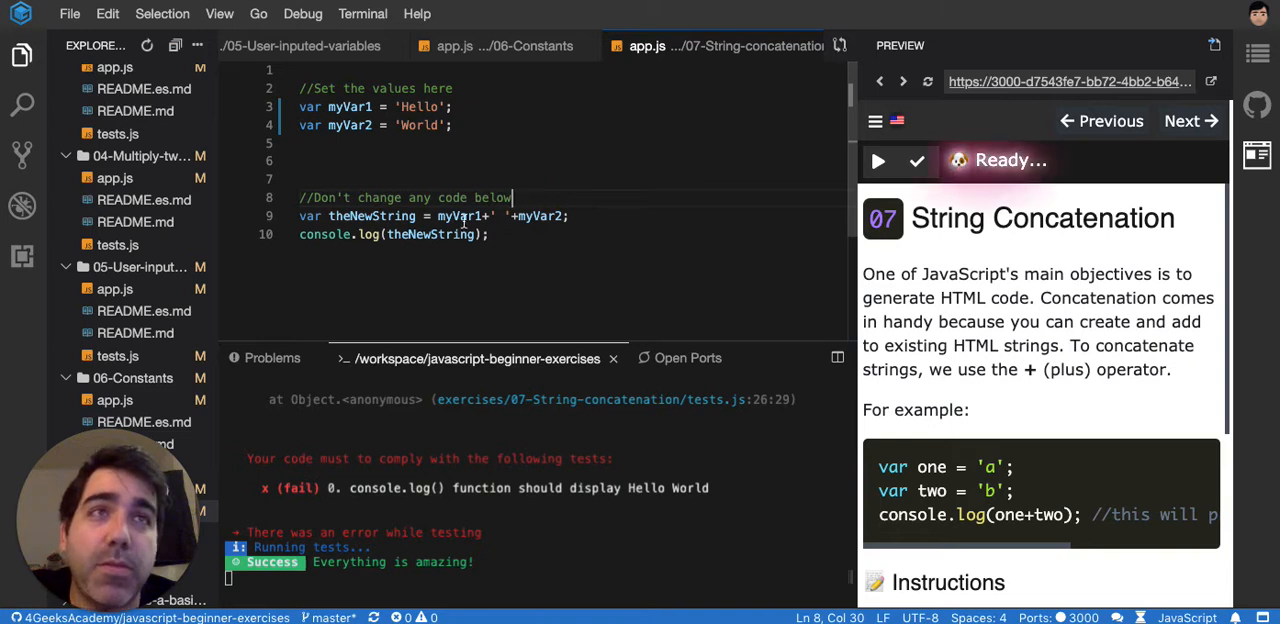
Step: End the line-8 comment with 'Hello World', correcting the joined 'HelloWorld' text
type("H")
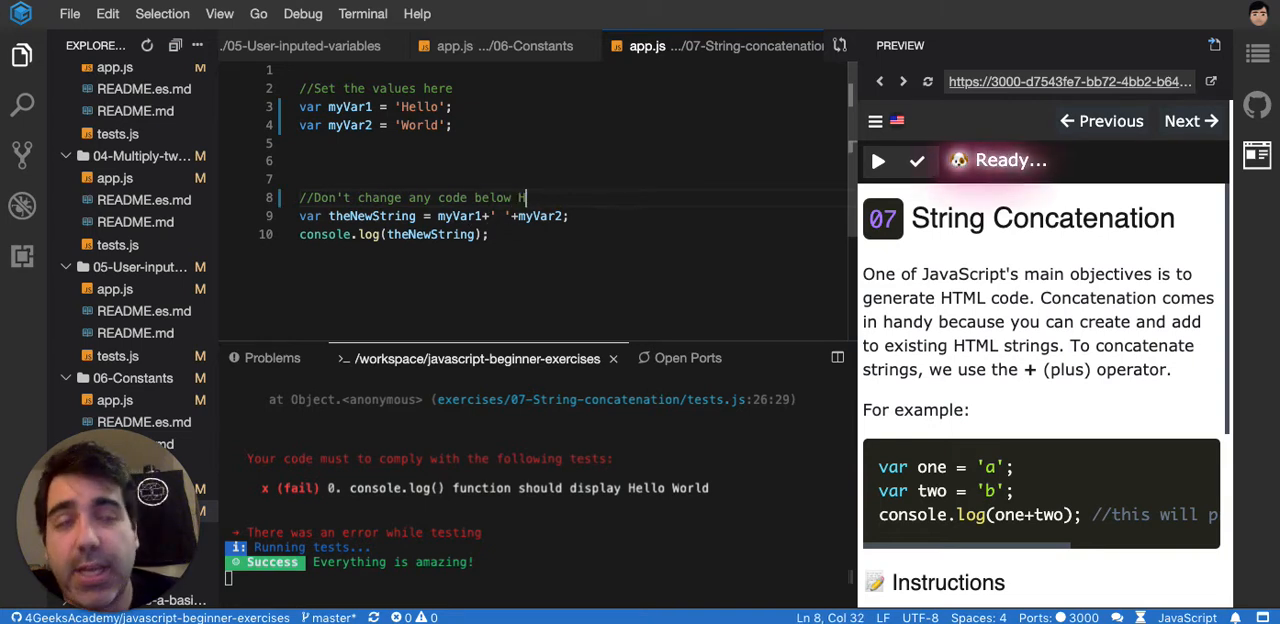
type("ello")
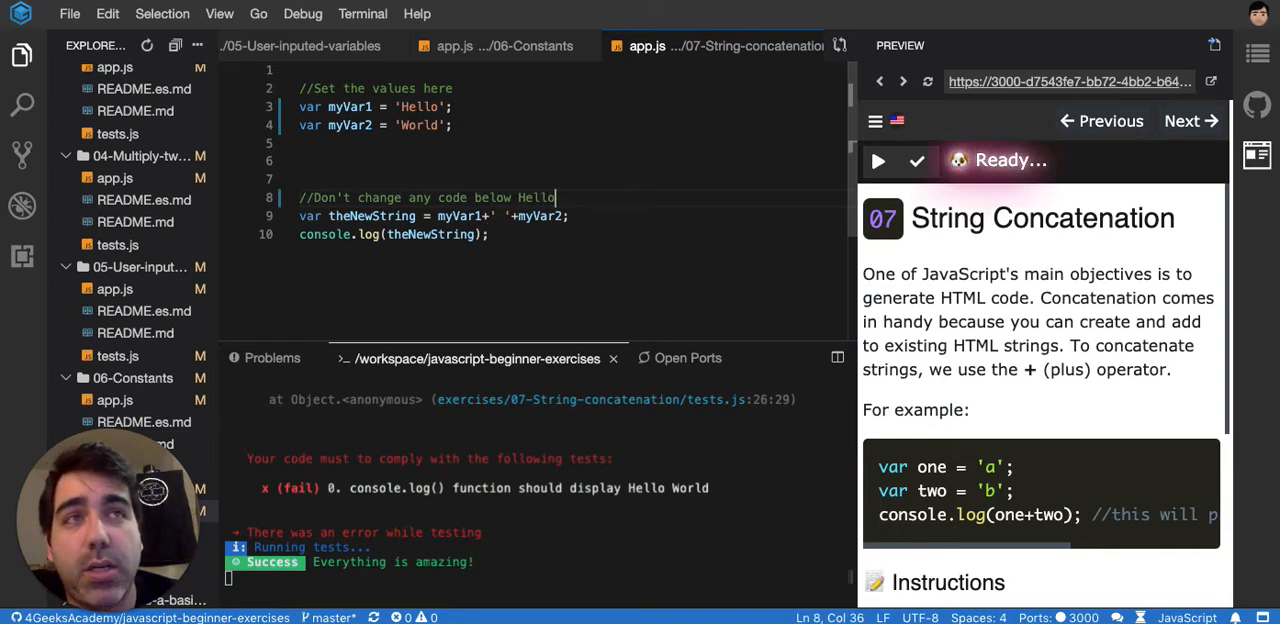
type("World")
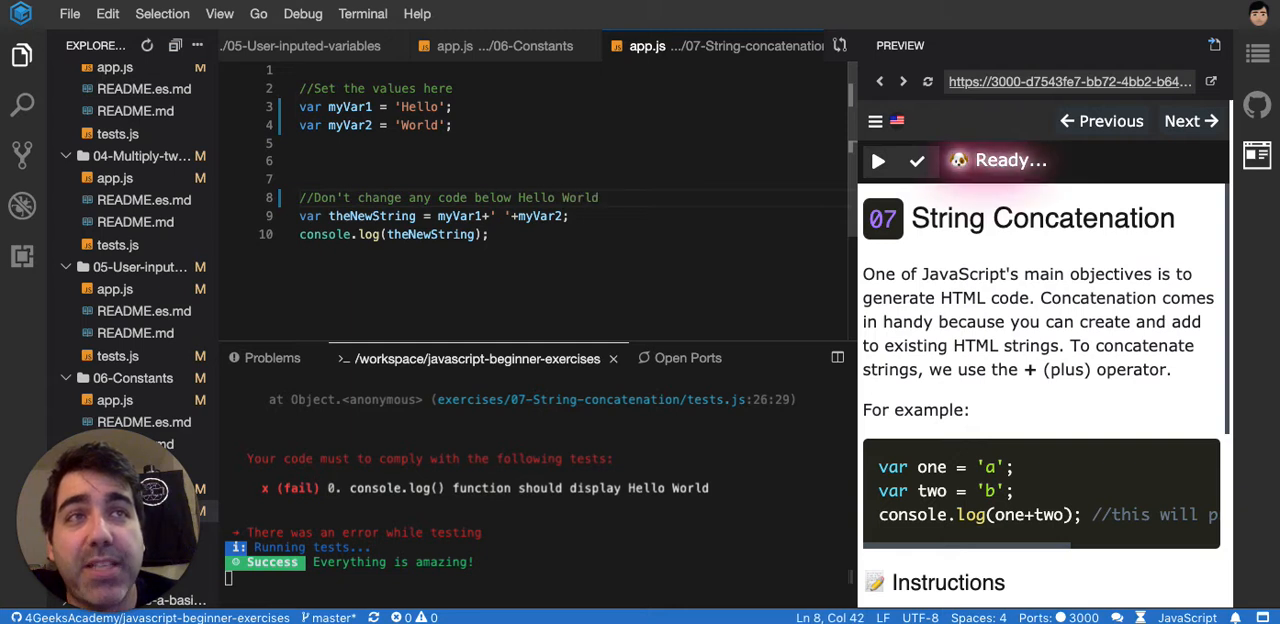
left_click(563, 197)
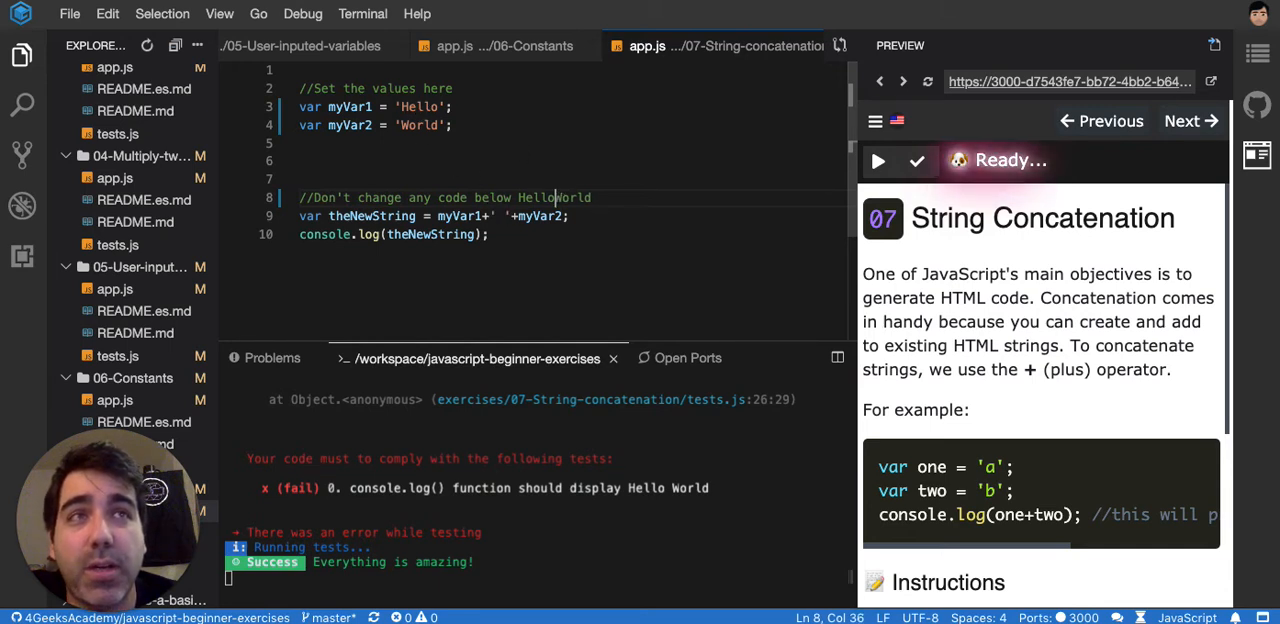
double_click(555, 197)
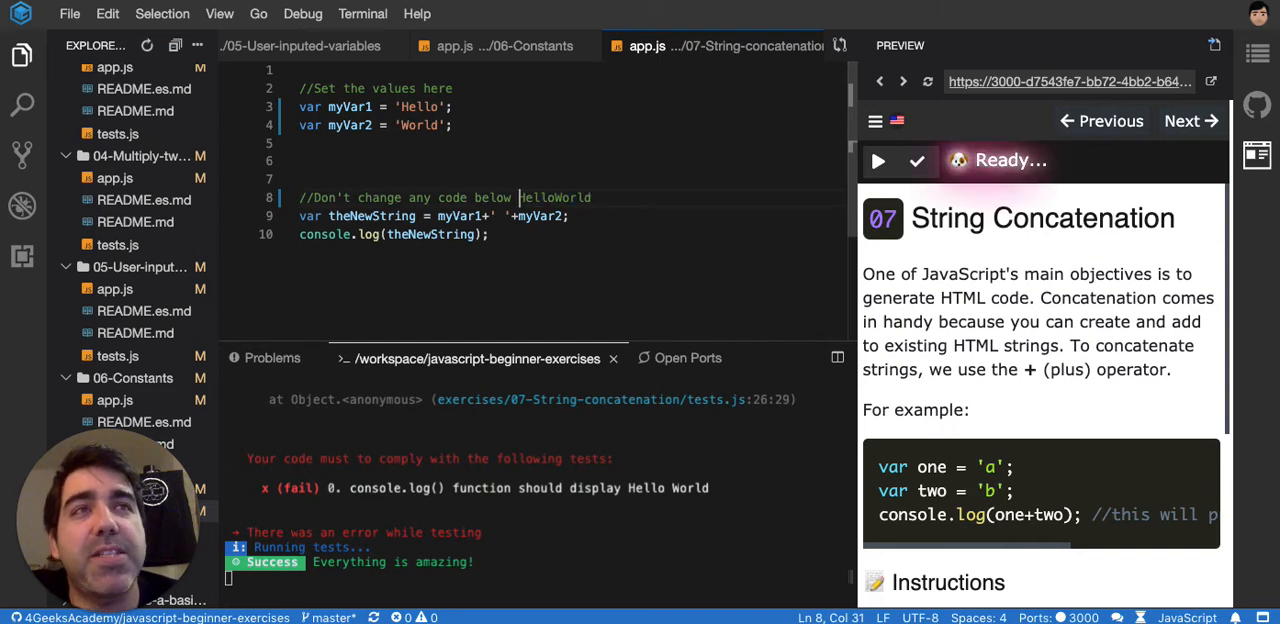
type("Hello World")
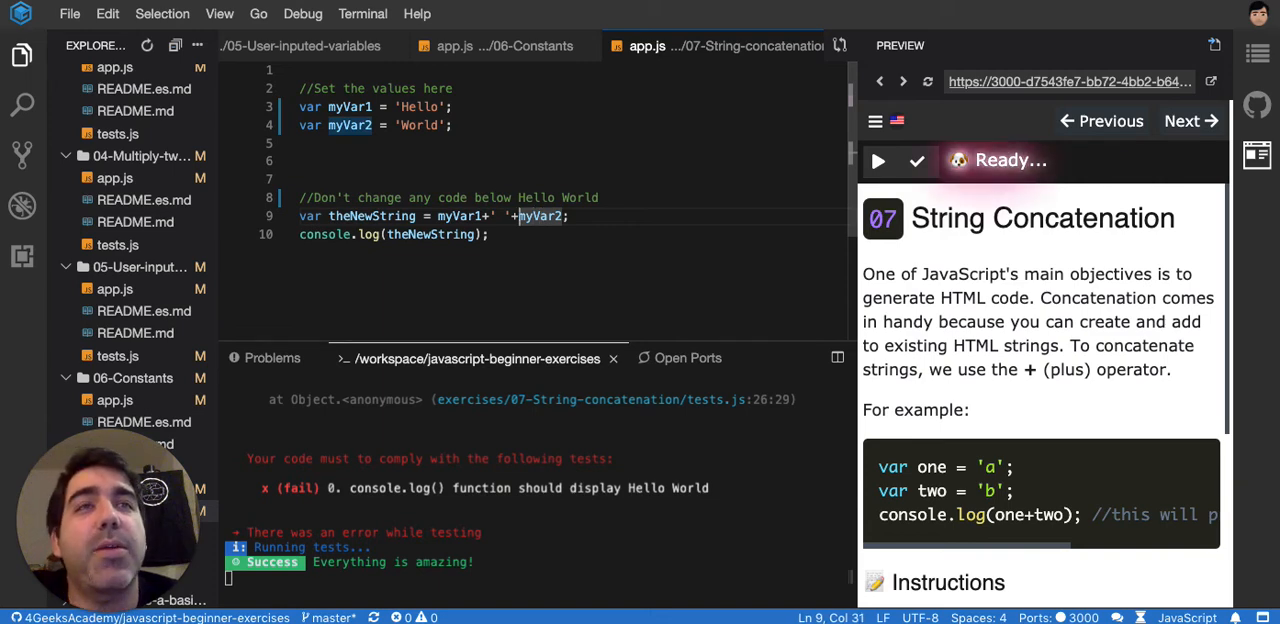
Step: Compile the exercise to print Hello World, then run the exercise tests
scroll("down", 3)
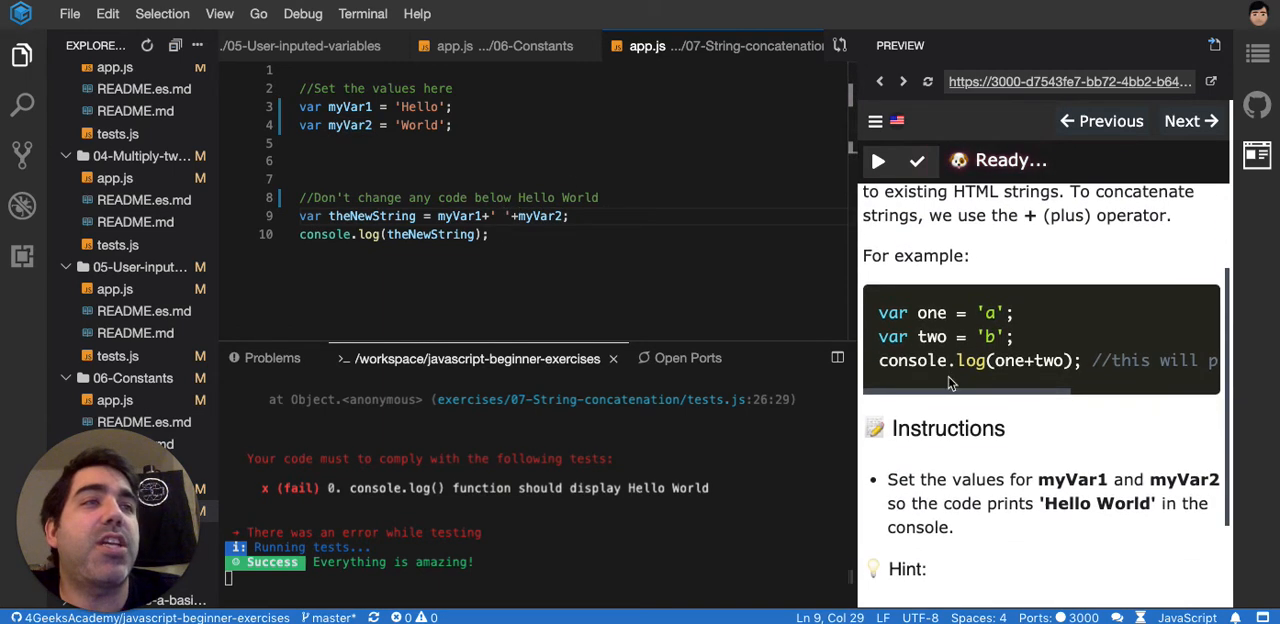
scroll("down", 3)
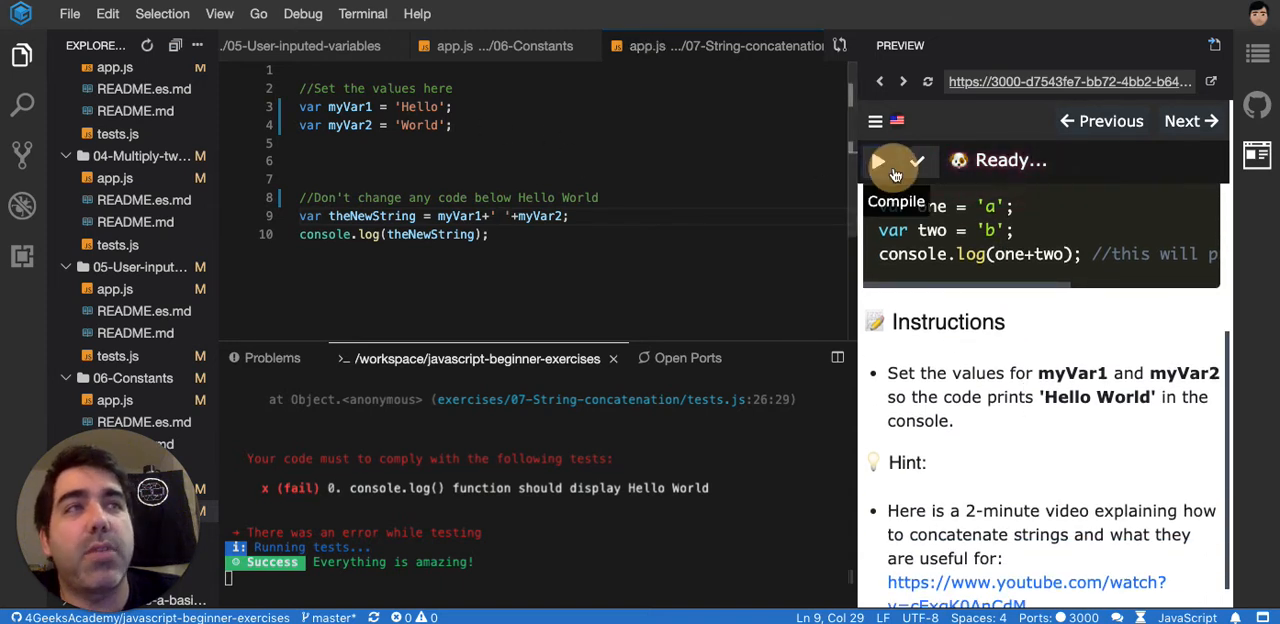
left_click(878, 160)
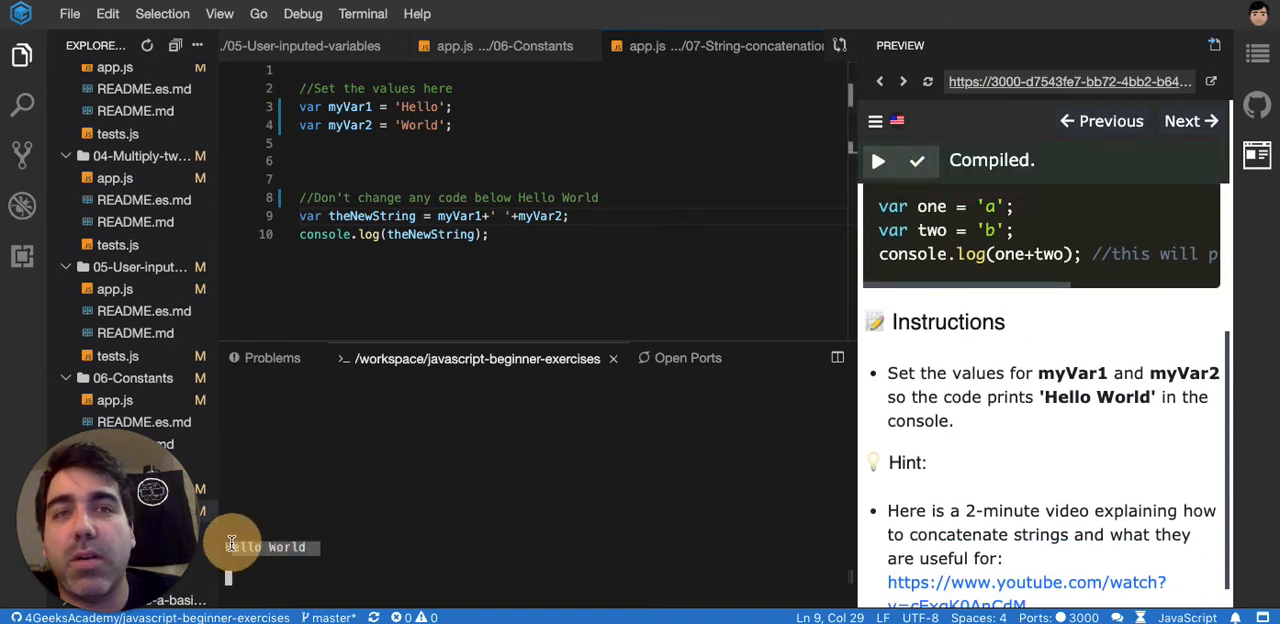
left_click(878, 160)
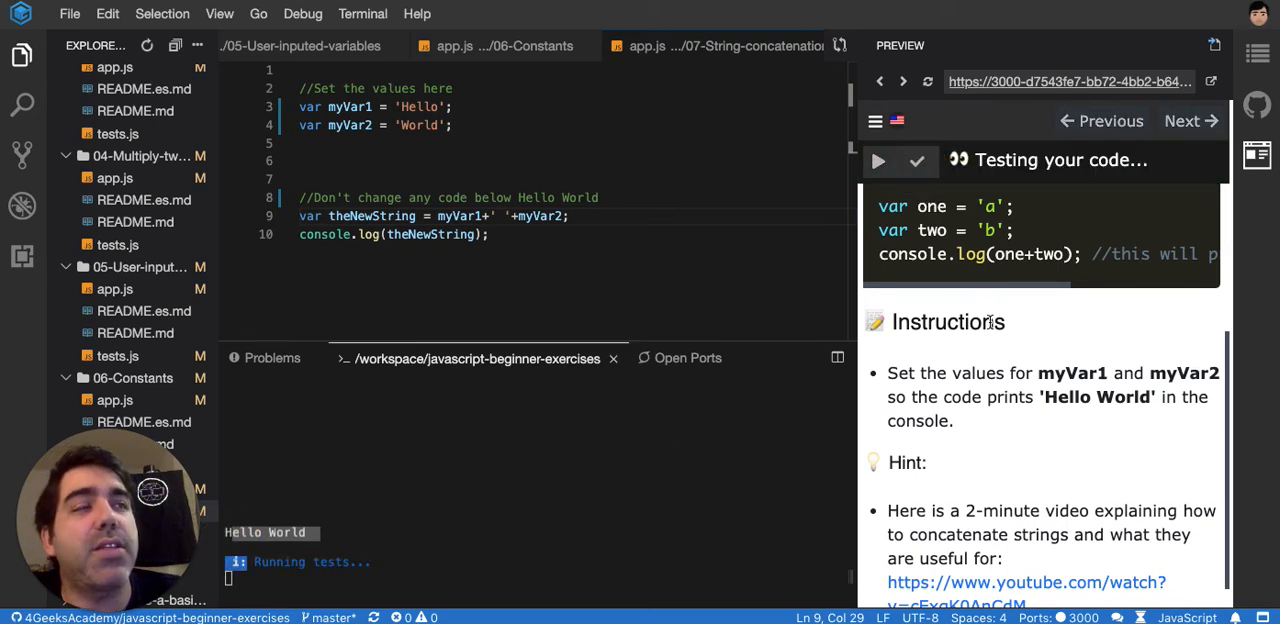
mouse_move(1000, 352)
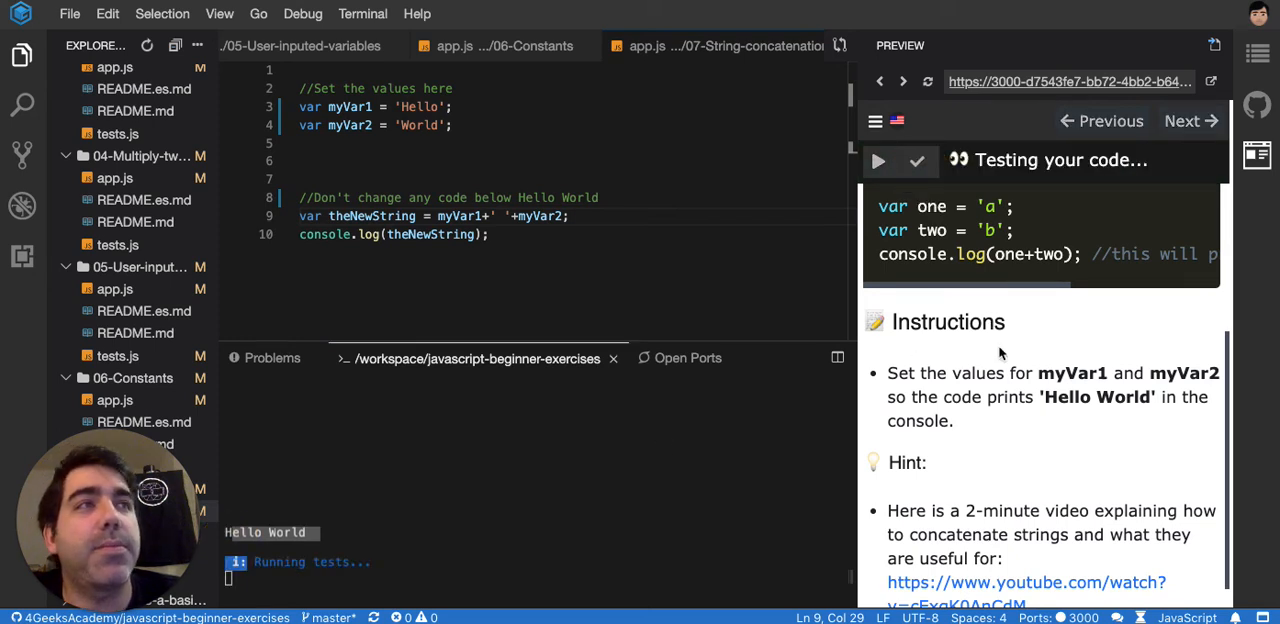